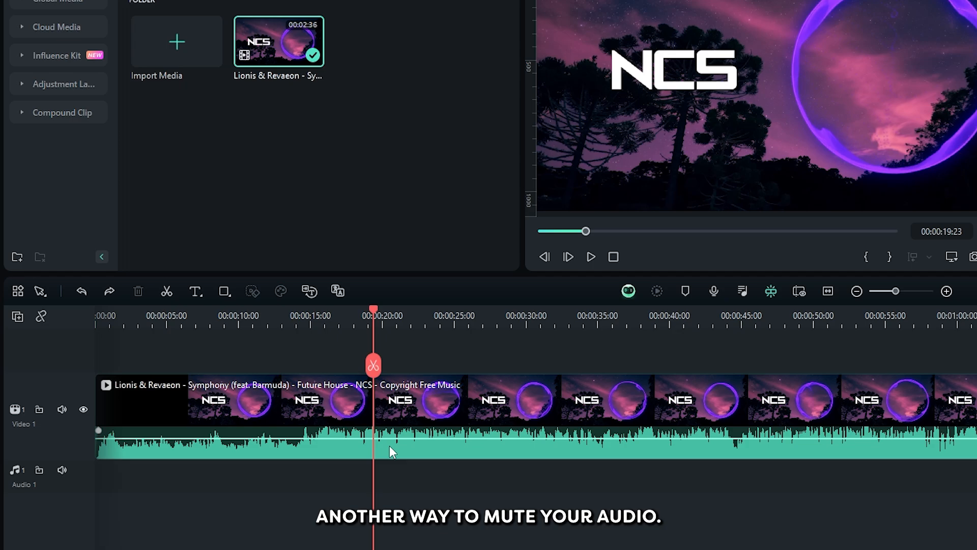
pyautogui.moveTo(62, 410)
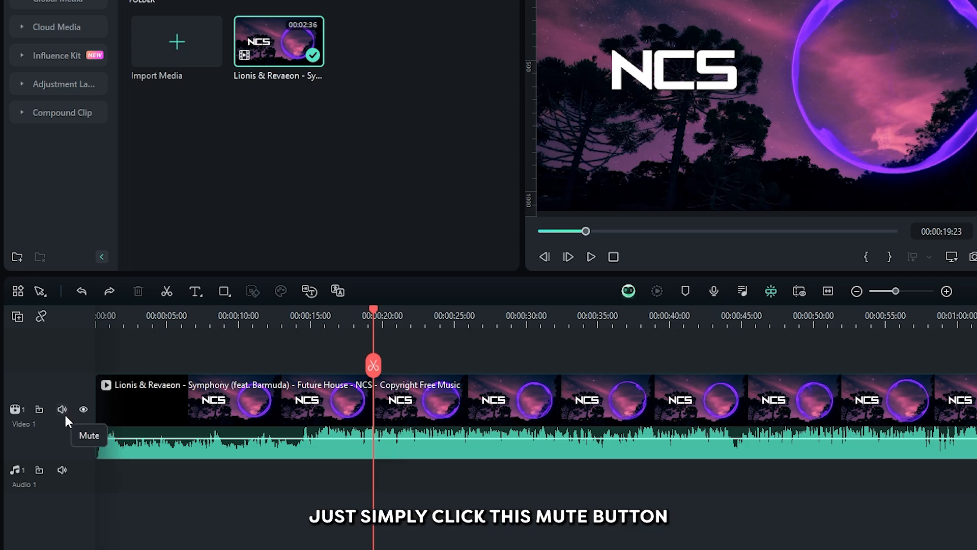
# Step: Toggle the track's audio, mute the NCS clip from its context menu, then toggle mute with Ctrl+Shift+M
pyautogui.click(62, 409)
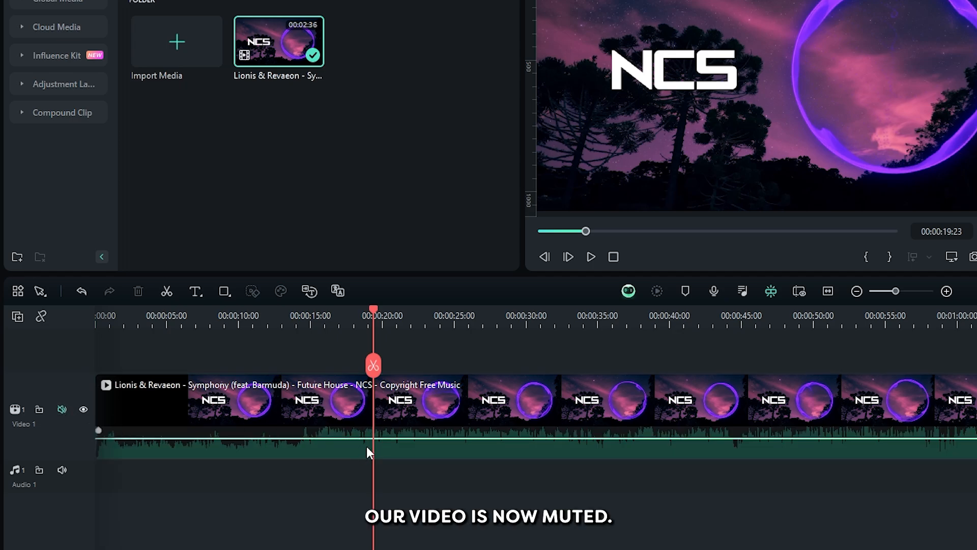
pyautogui.click(62, 409)
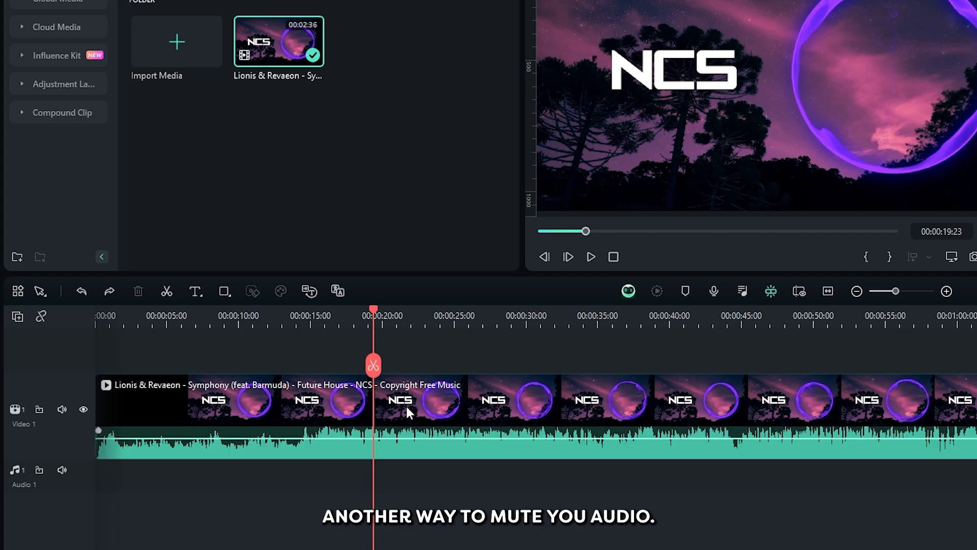
pyautogui.rightClick(408, 411)
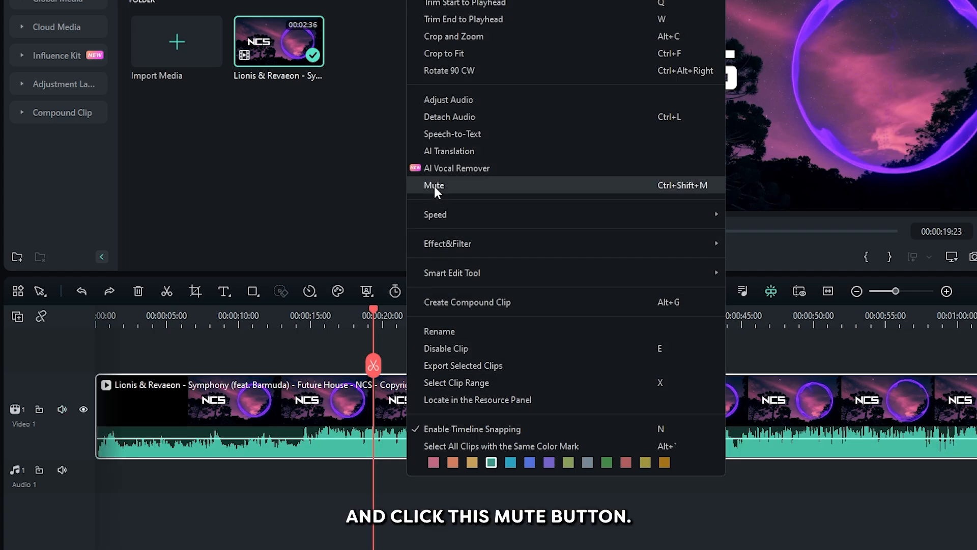
pyautogui.click(433, 186)
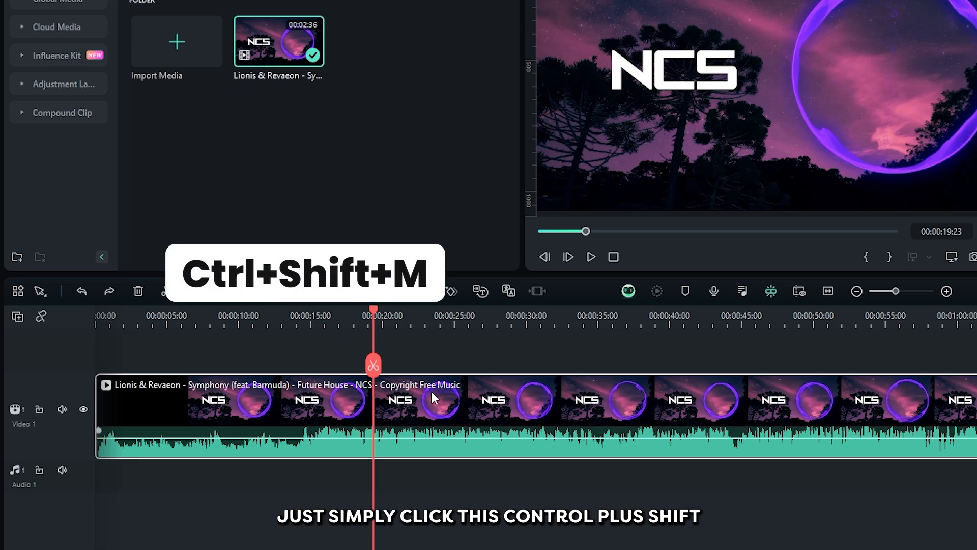
pyautogui.press('ctrl+shift+m')
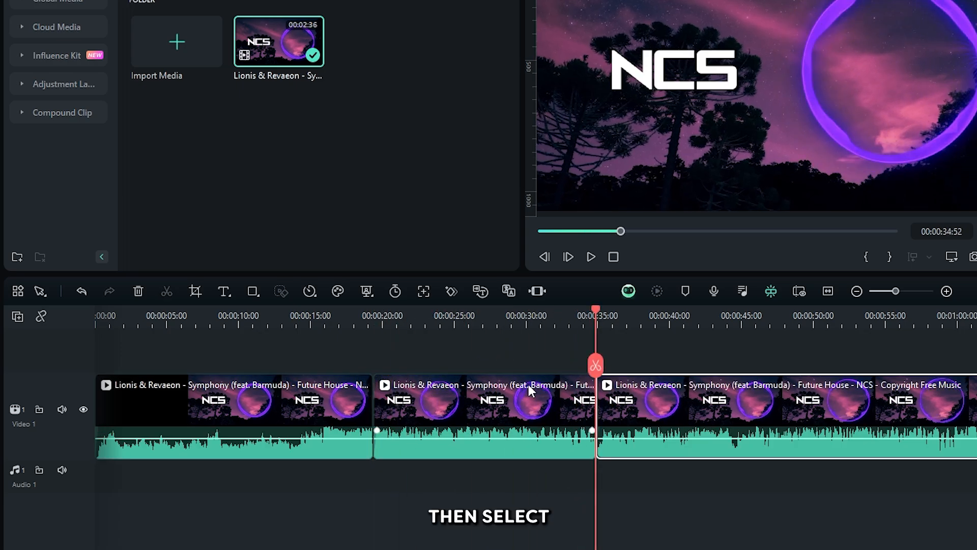
# Step: Select the middle piece of the three-way split NCS clip on the timeline
pyautogui.click(484, 411)
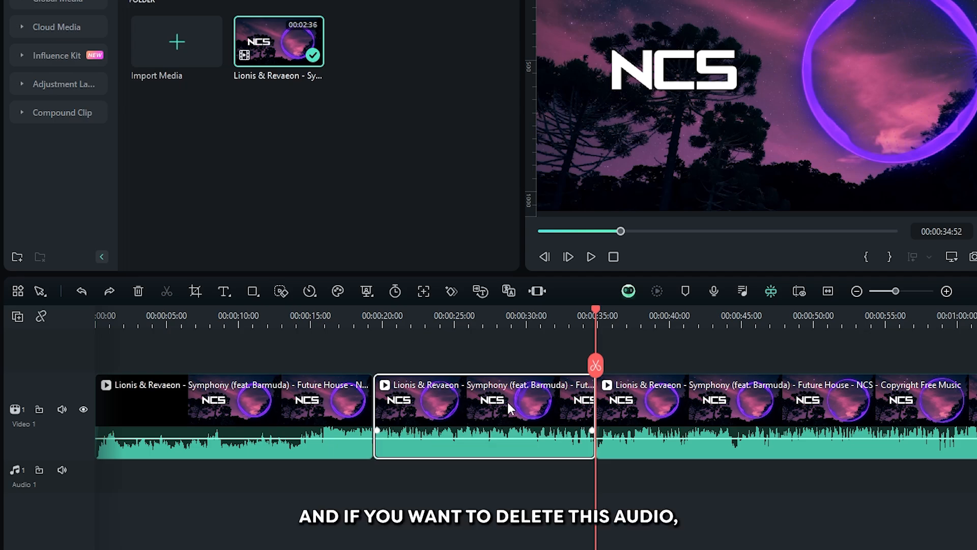
# Step: Detach the middle piece's audio onto Audio 1 and select the detached clip for deletion
pyautogui.rightClick(510, 408)
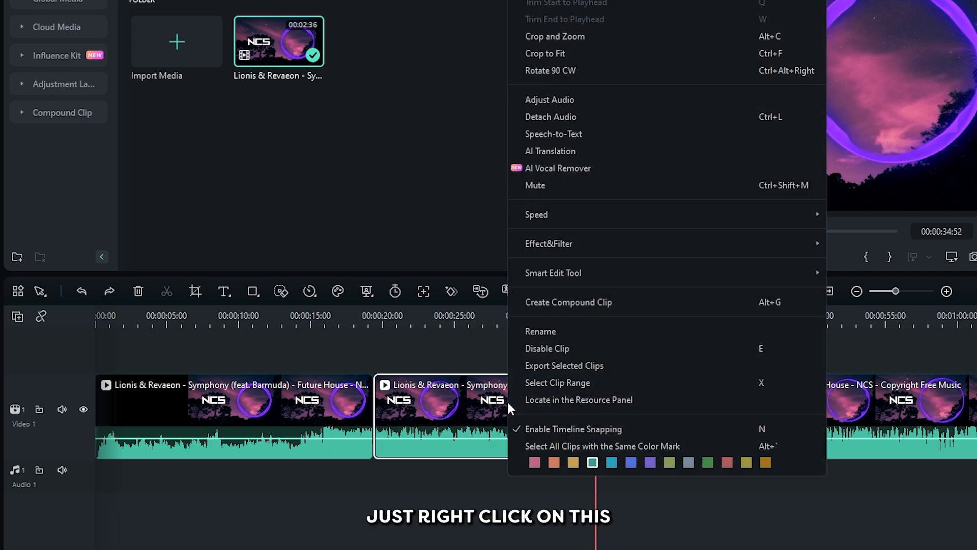
pyautogui.moveTo(550, 118)
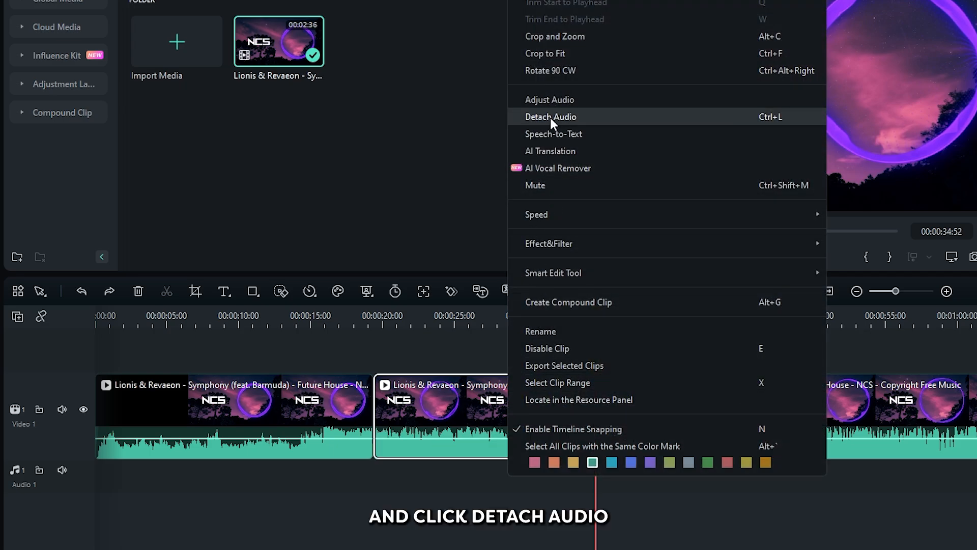
pyautogui.click(551, 116)
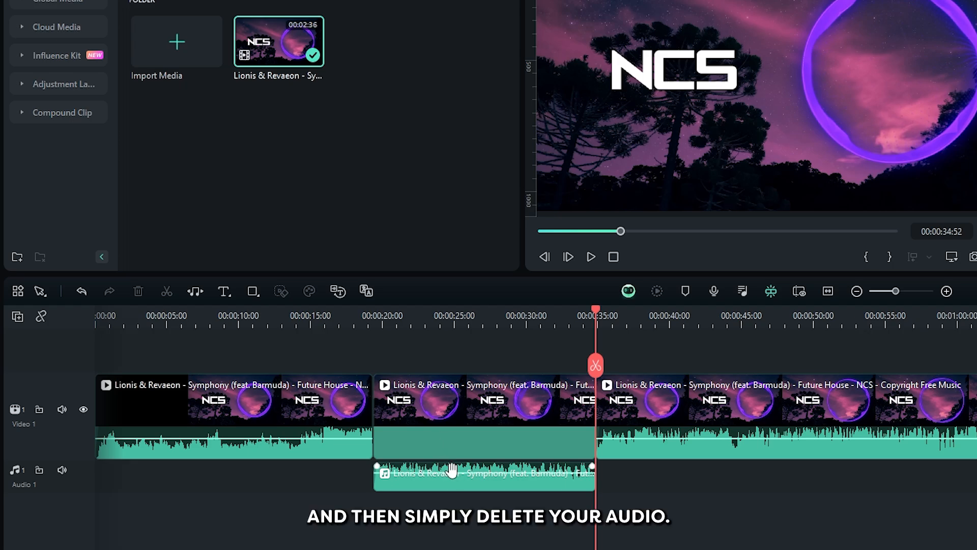
pyautogui.click(137, 291)
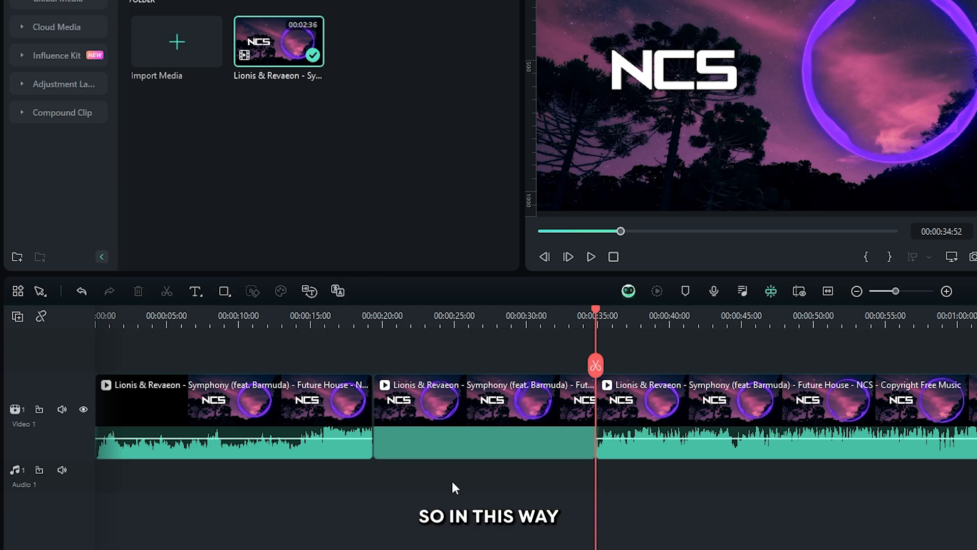